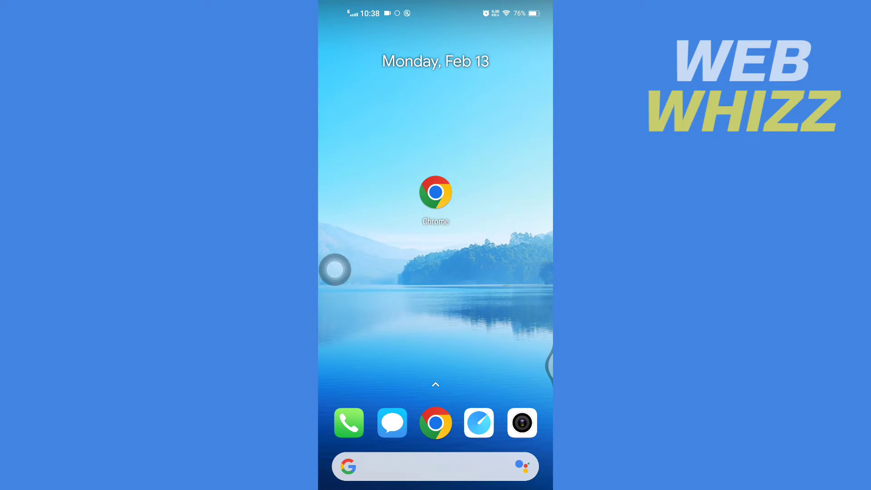
Launch Chrome and run a Google search for 'paypal' from the address bar
{"action": "left_click", "coordinate": [436, 192]}
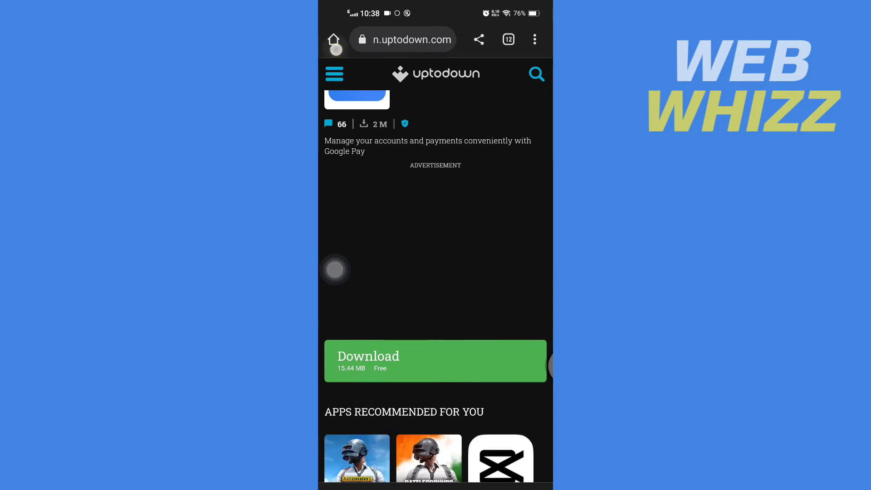
{"action": "left_click", "coordinate": [403, 39]}
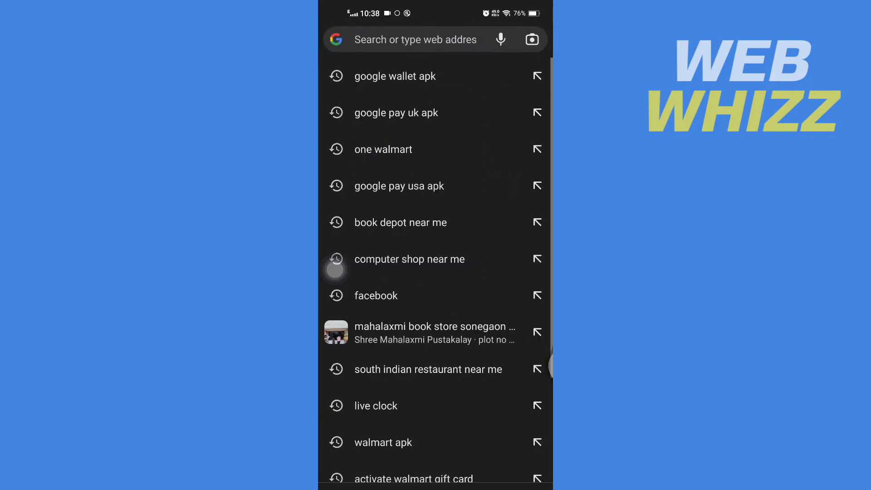
{"action": "type", "text": "pay"}
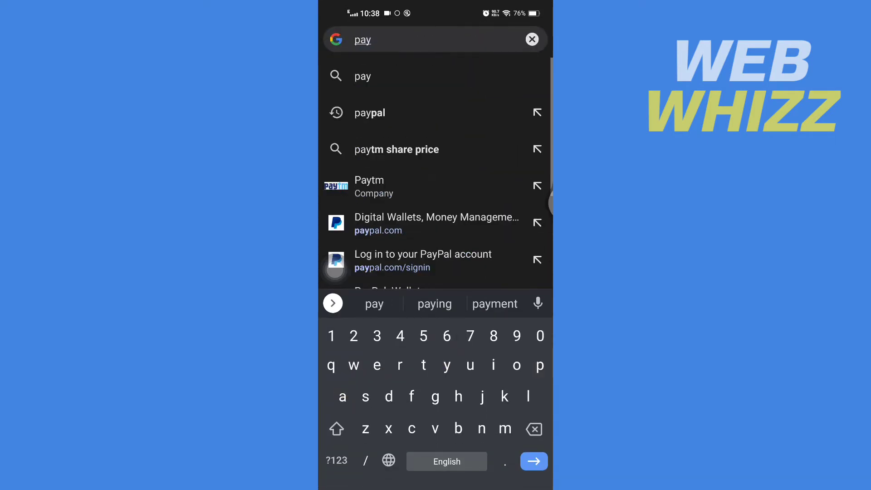
{"action": "left_click", "coordinate": [369, 113]}
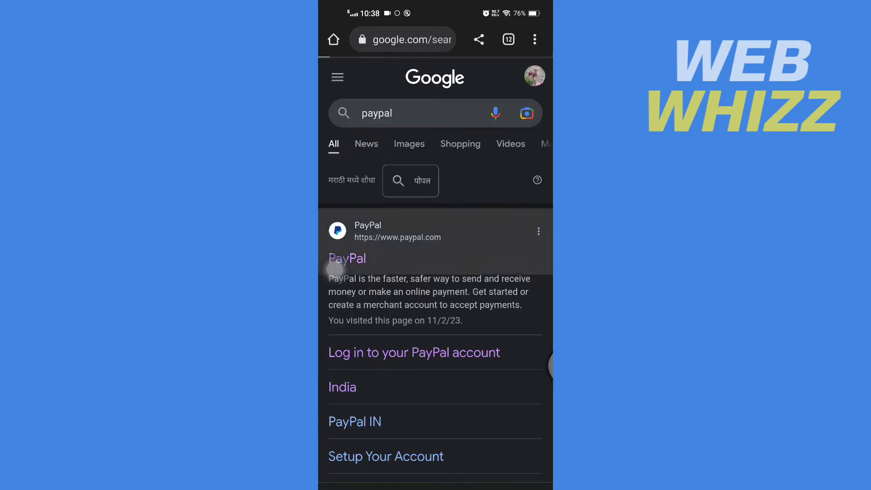
Open PayPal from the search results, go to Wallet, and choose Link a card
{"action": "left_click", "coordinate": [347, 258]}
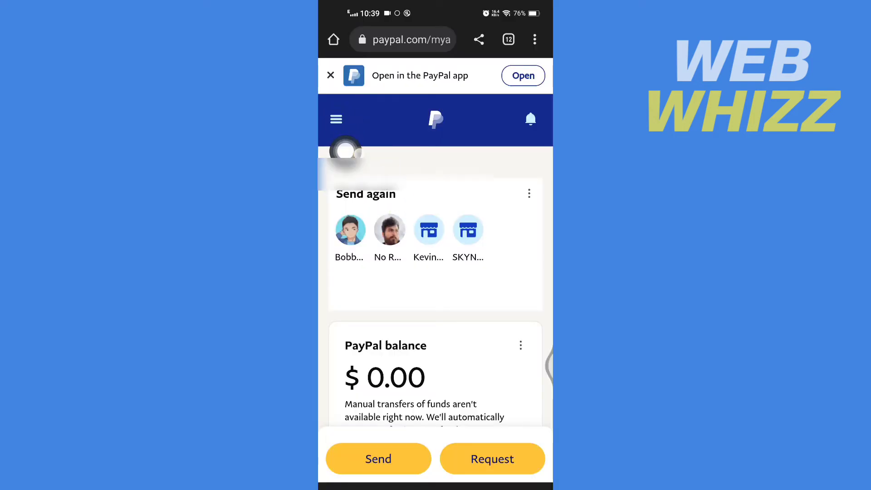
{"action": "left_click", "coordinate": [336, 119]}
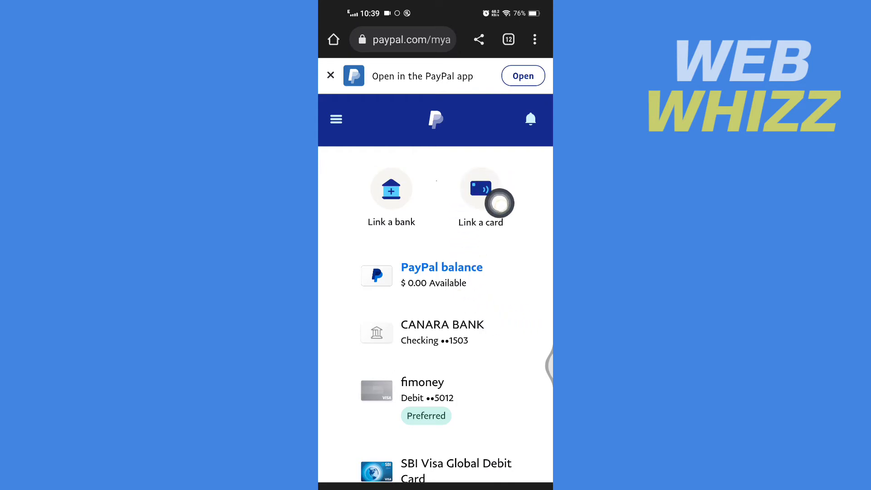
{"action": "left_click", "coordinate": [481, 191]}
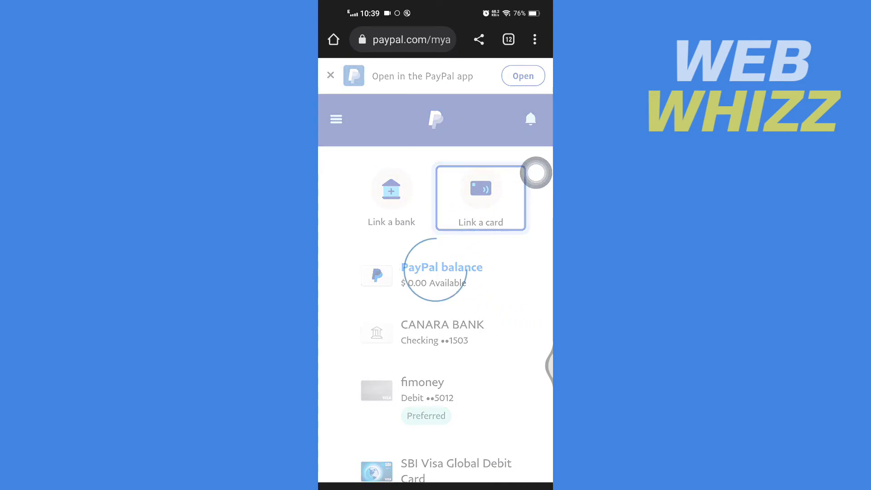
{"action": "left_click", "coordinate": [481, 196]}
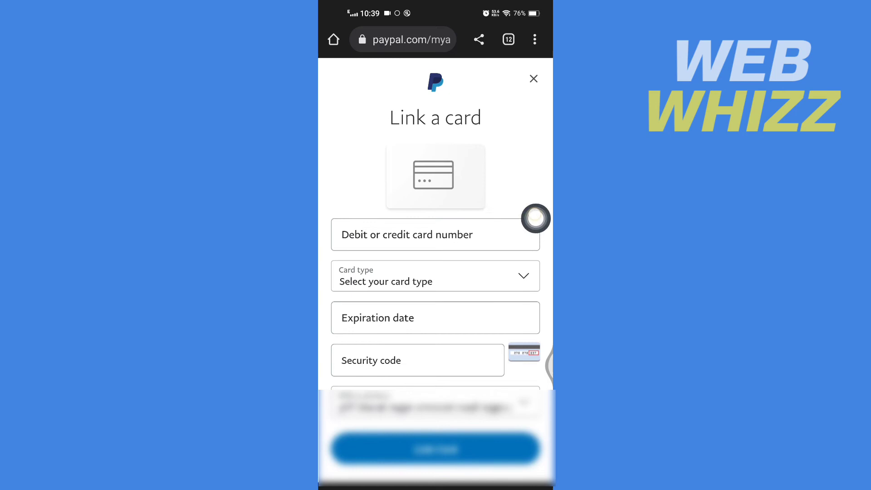